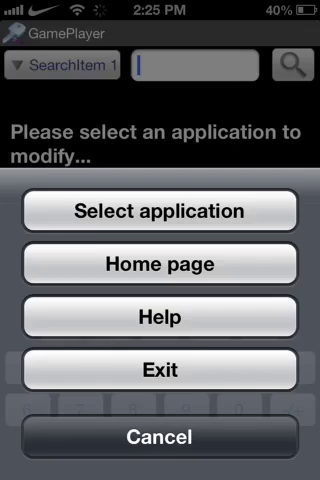
Choose CoM Zombies as the application to modify
click(160, 211)
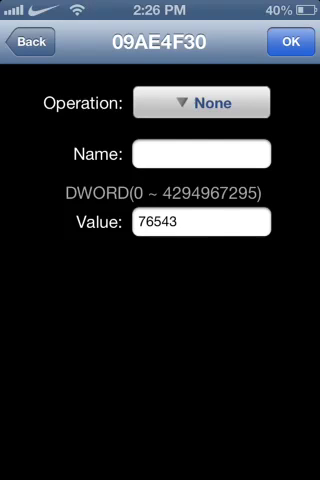
Replace 76543 at address 09AE4F30 with a large money value and save it
click(200, 220)
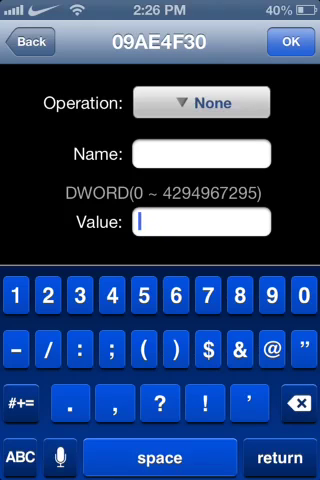
text(2883883)
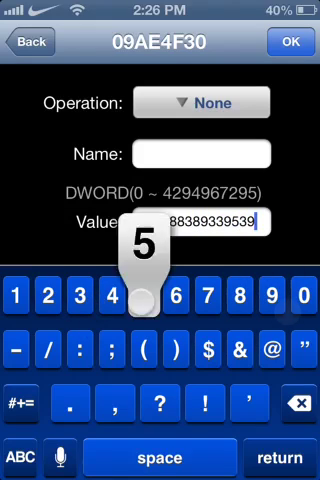
click(294, 47)
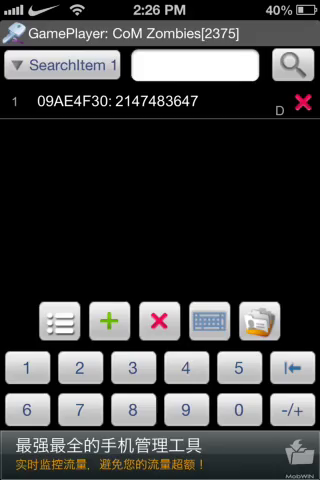
Return to the home screen and launch the Display Recorder app
key(home)
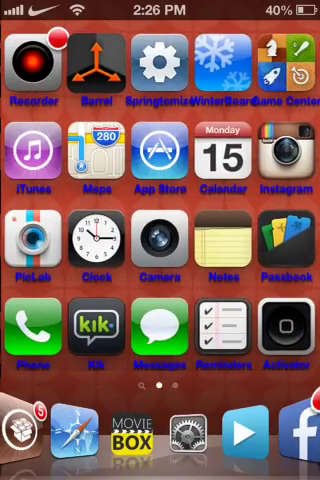
click(35, 68)
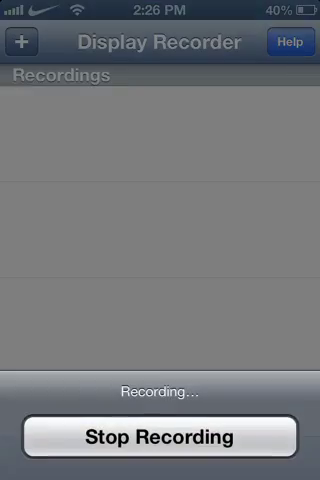